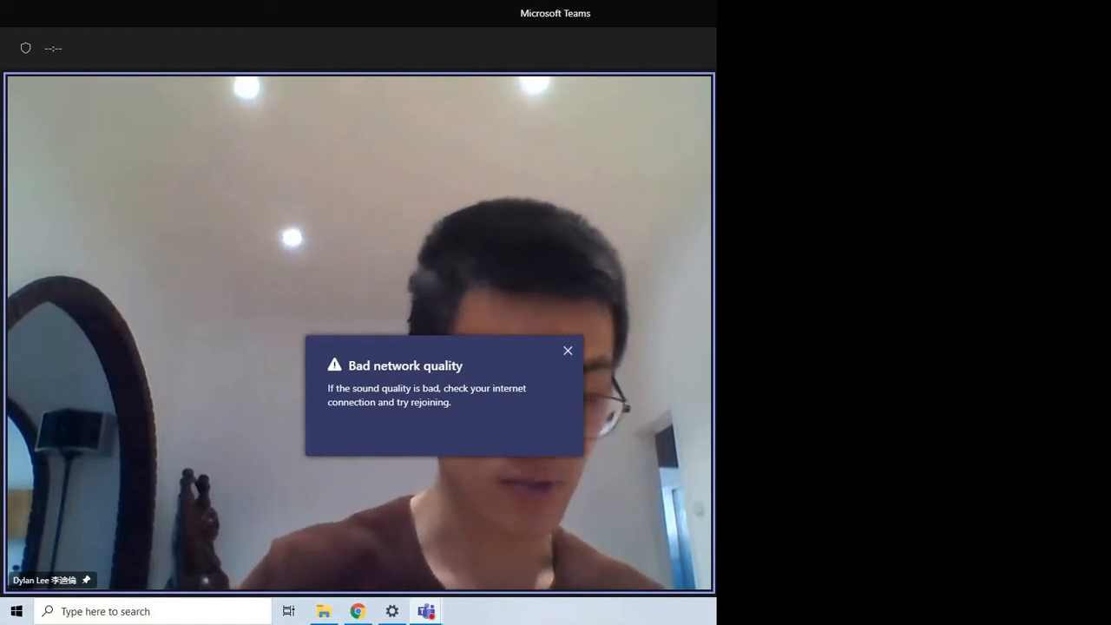
Step: Close the 'Bad network quality' warning covering the pinned participant's video
{"action": "left_click", "coordinate": [568, 350]}
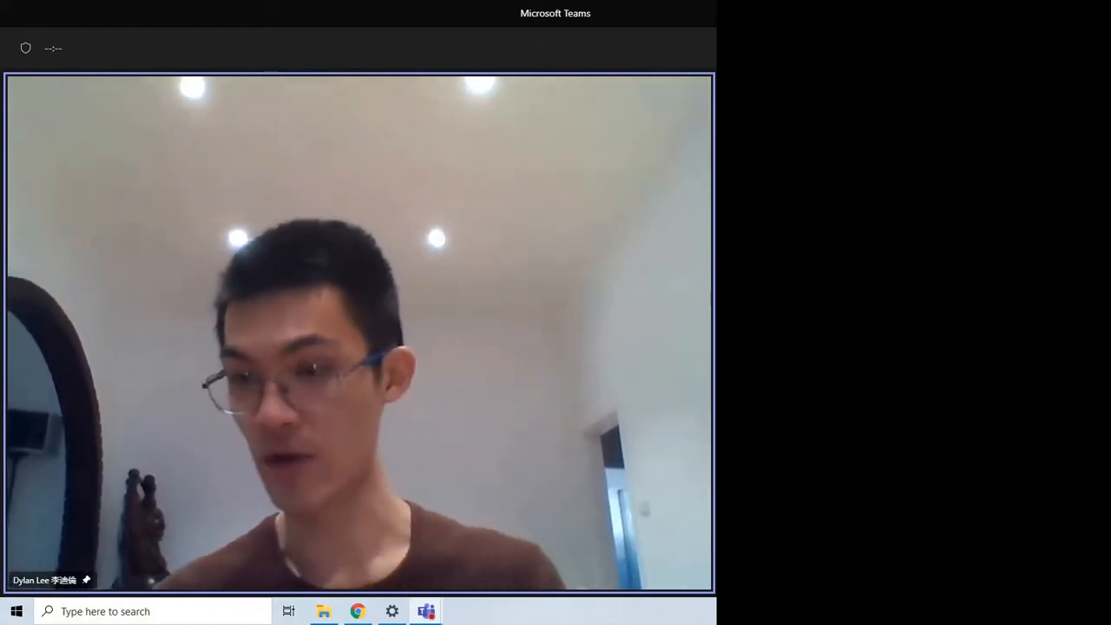